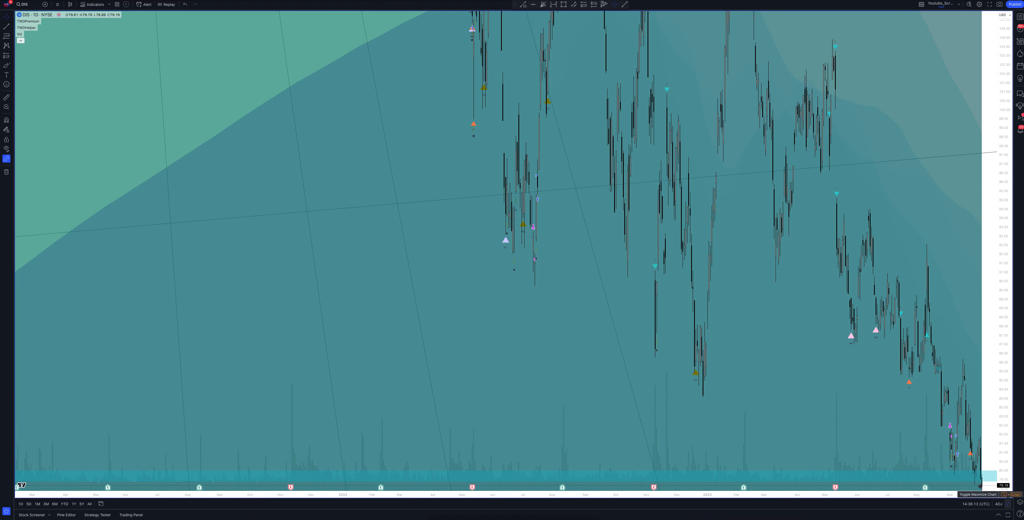
- Restore the Strategy Tester panel showing TWGPremium backtest overview for DIS daily
click(97, 514)
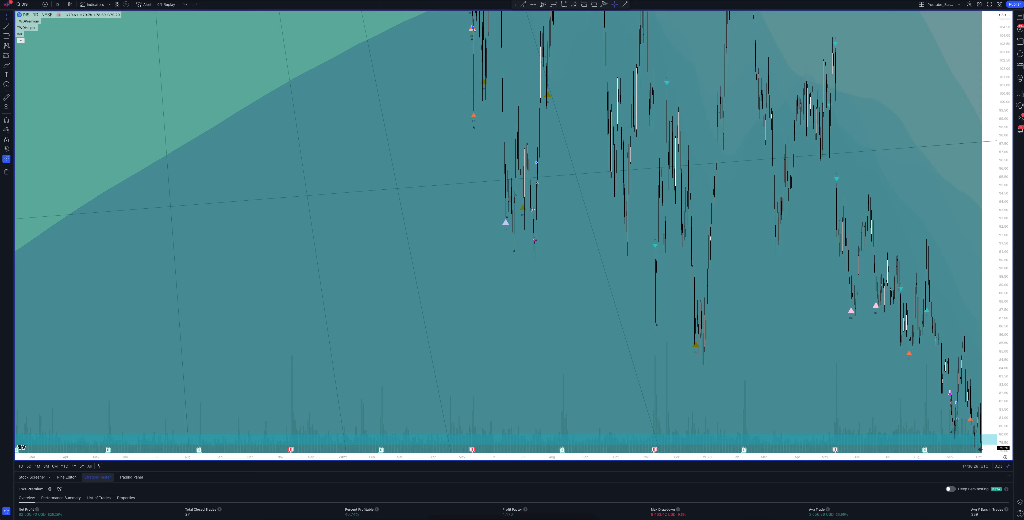
- Switch the DIS chart to 1-hour bars so the backtest recalculates
click(57, 5)
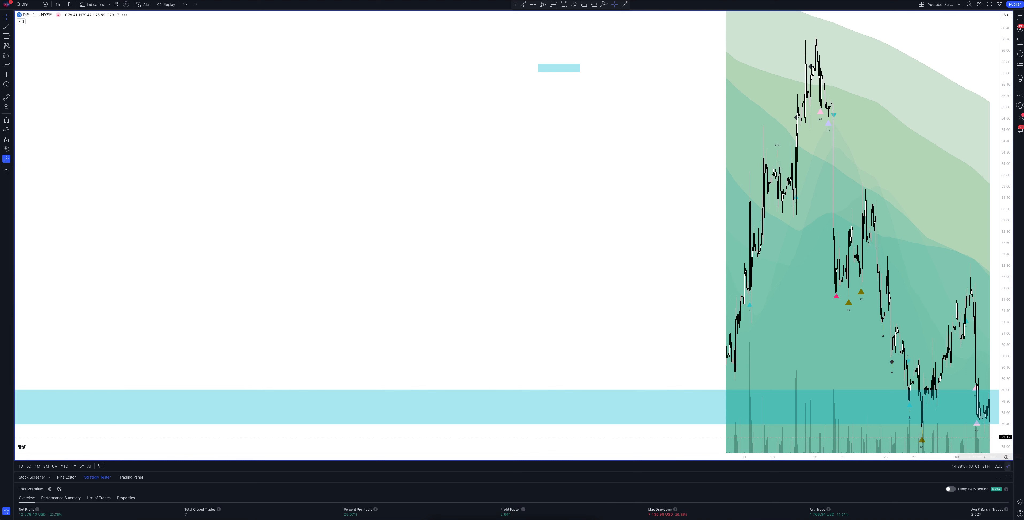
- Bring up the interval list from the top toolbar on the hourly DIS chart
click(57, 5)
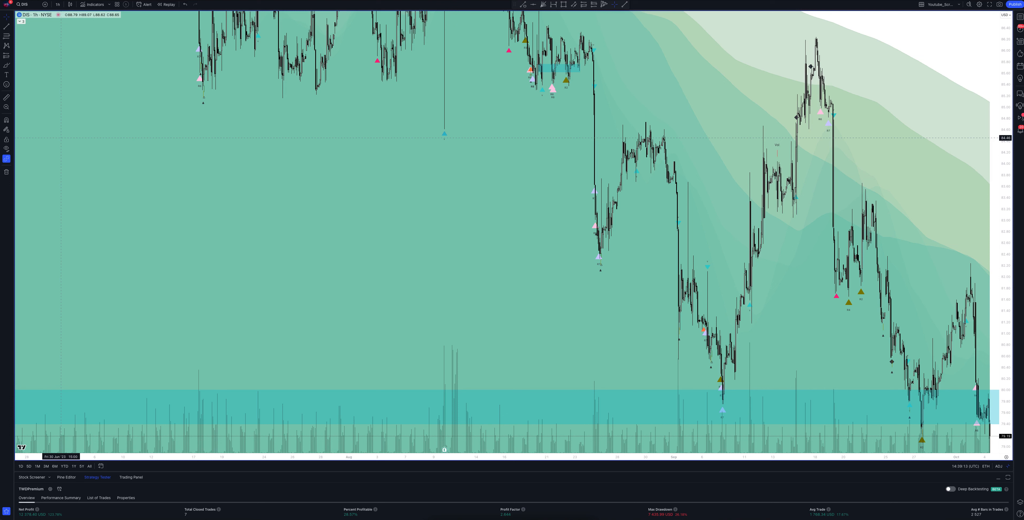
click(57, 5)
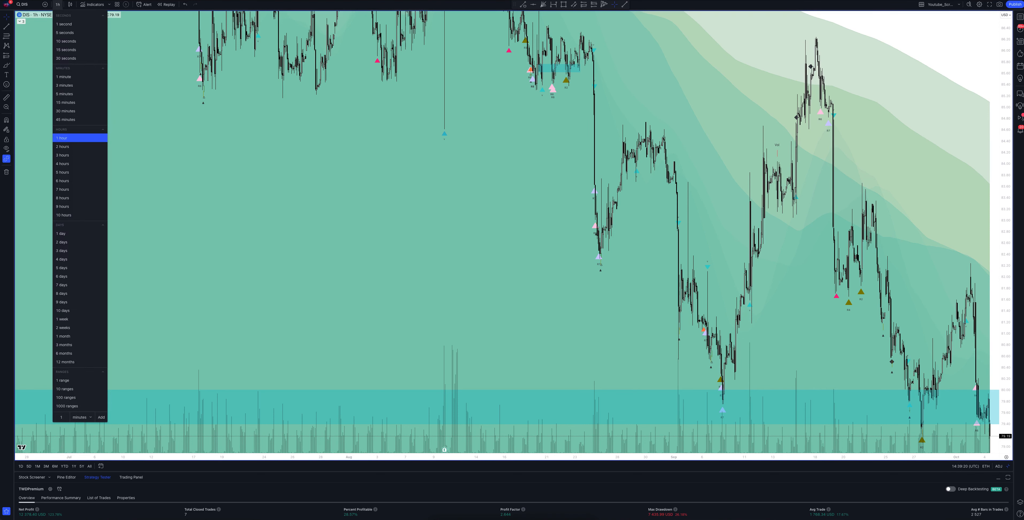
- Switch the DIS chart to 2-hour bars, recalculating the backtest to 14 closed trades
click(62, 146)
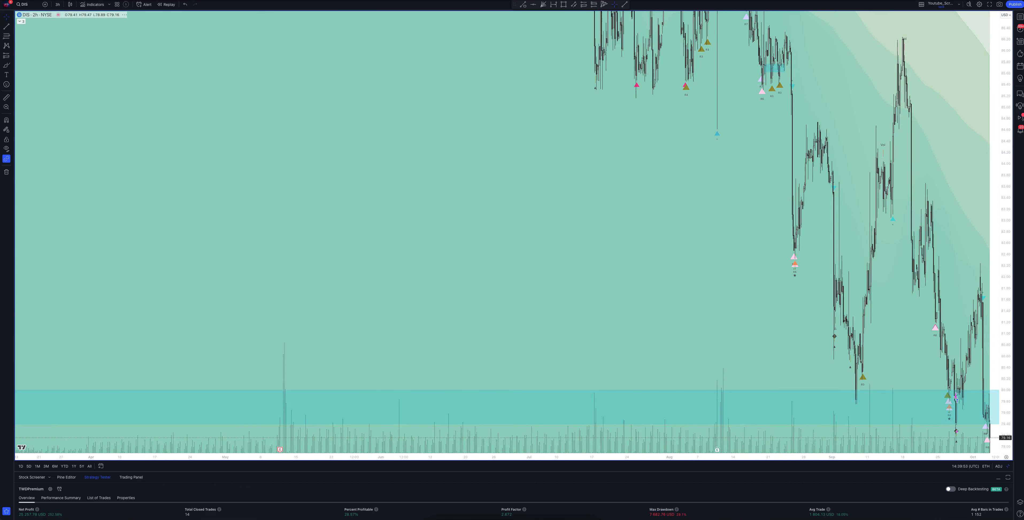
click(57, 5)
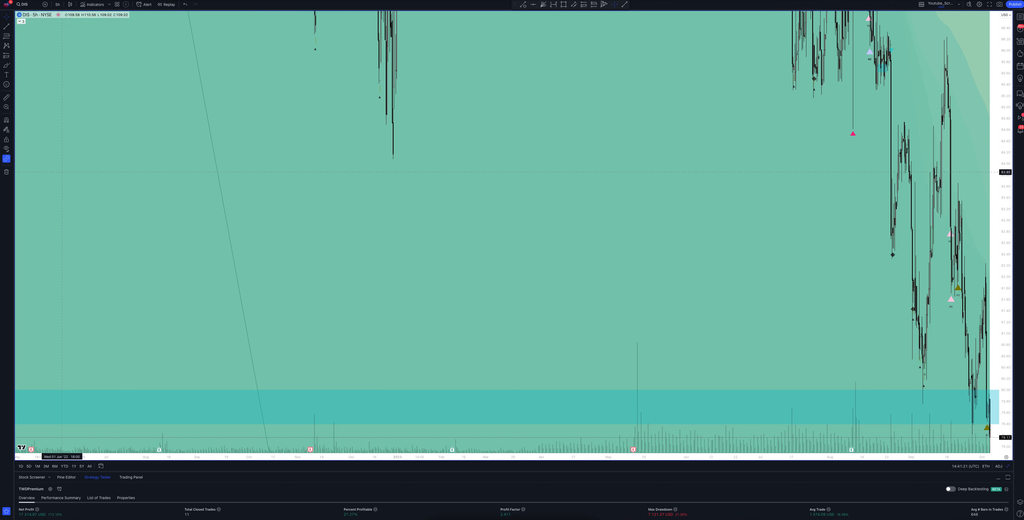
- Set the DIS chart to 6-hour bars with the TWGPremium overview showing 9 closed trades
click(58, 4)
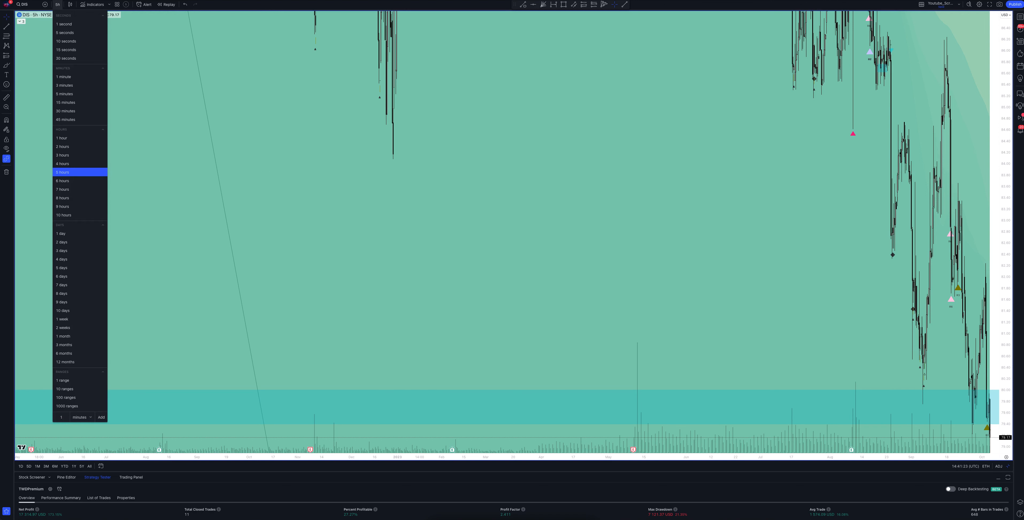
click(62, 180)
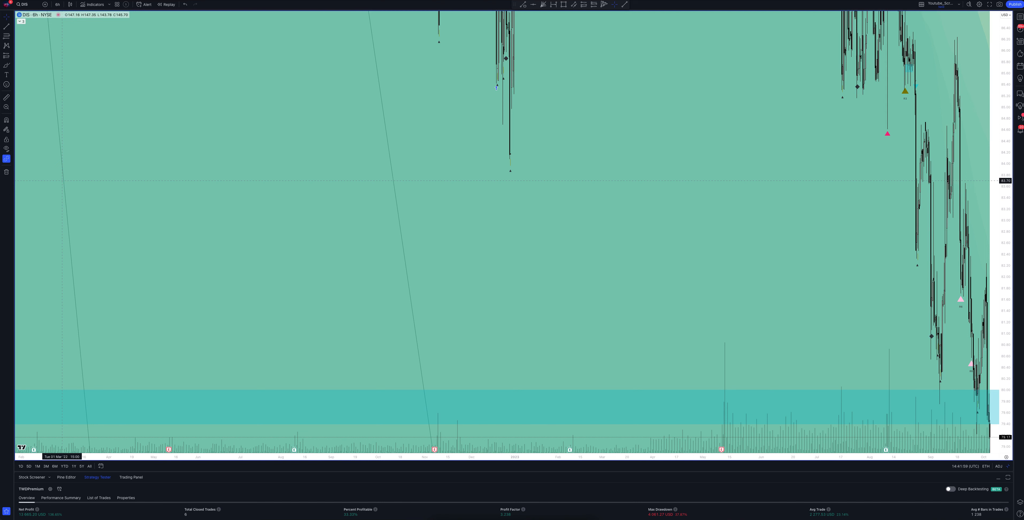
- Switch the DIS chart to the 7-hour timeframe, backtest now 13 closed trades
click(58, 5)
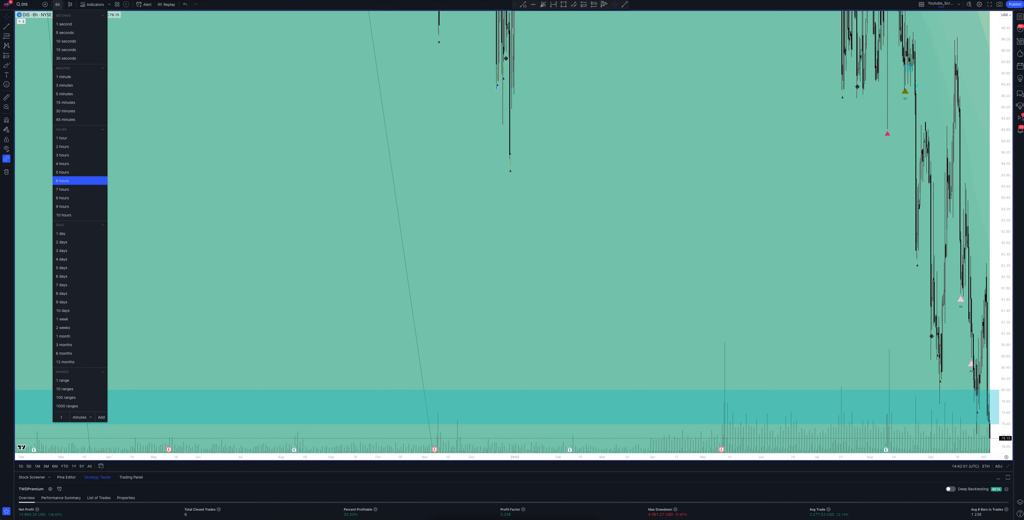
click(62, 190)
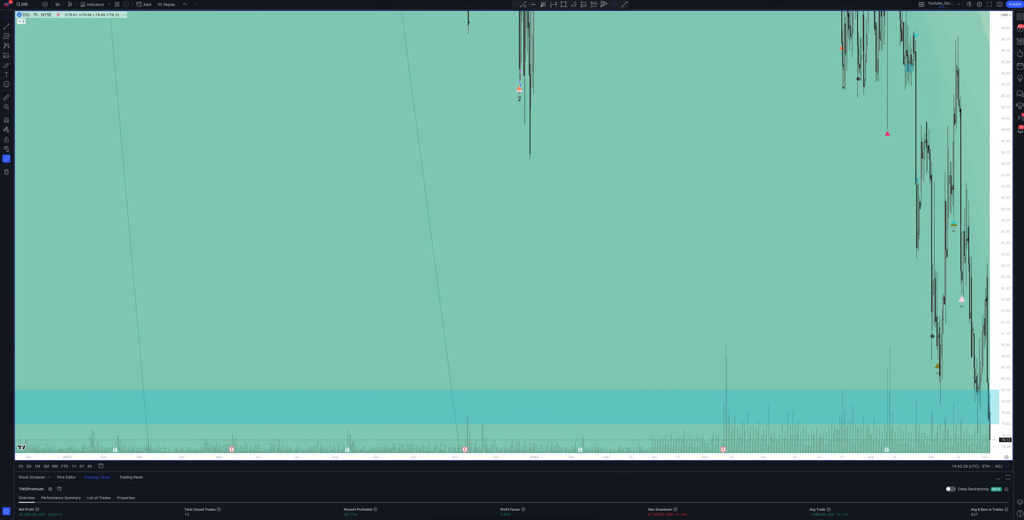
- Move the DIS chart to 8-hour bars and reopen the interval list
click(57, 5)
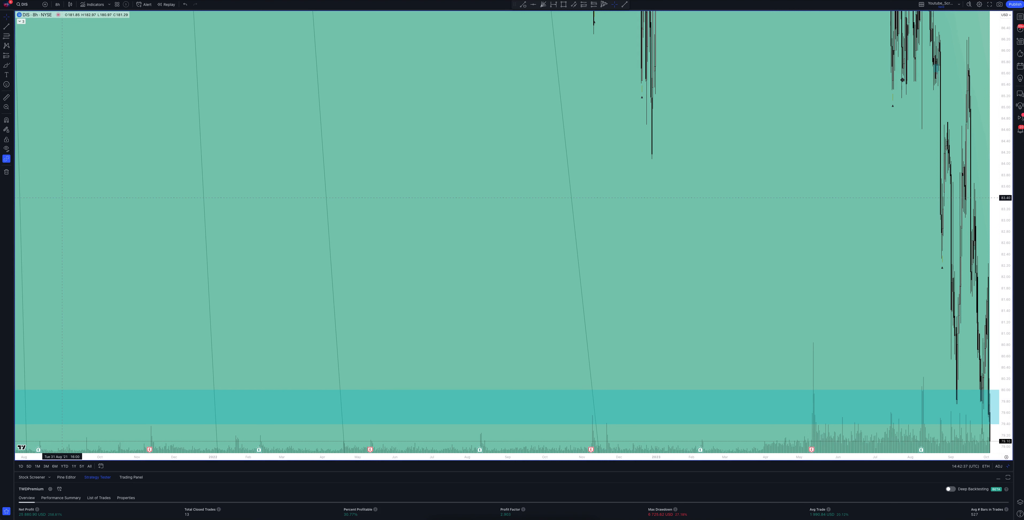
click(57, 5)
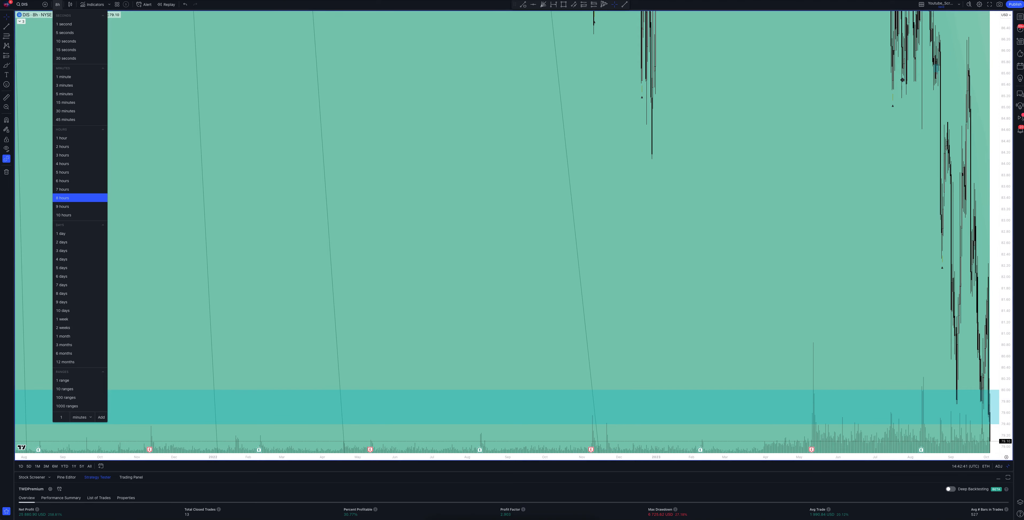
- Load the eight-pane DIS layout spanning 1-hour, 4-hour, daily, weekly and monthly charts
click(62, 138)
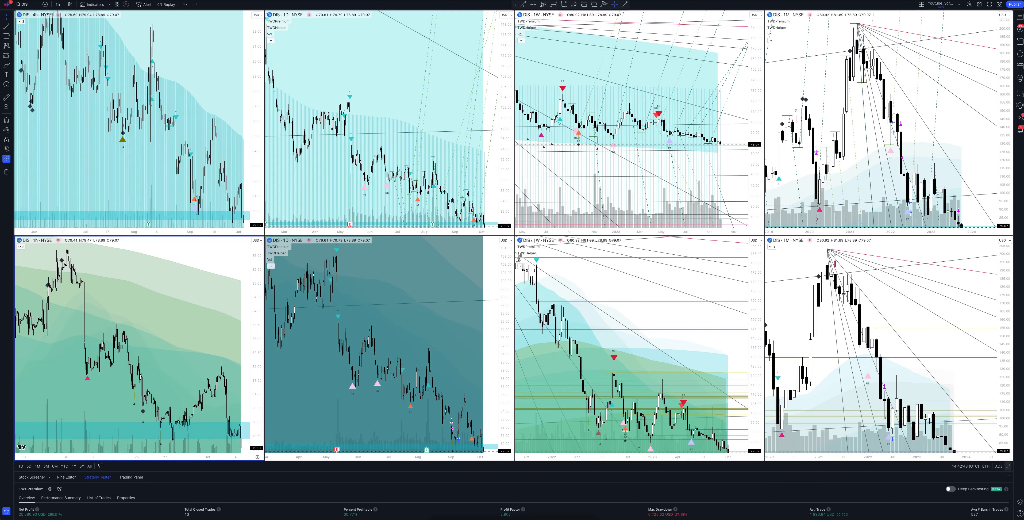
mouse_move(1015, 456)
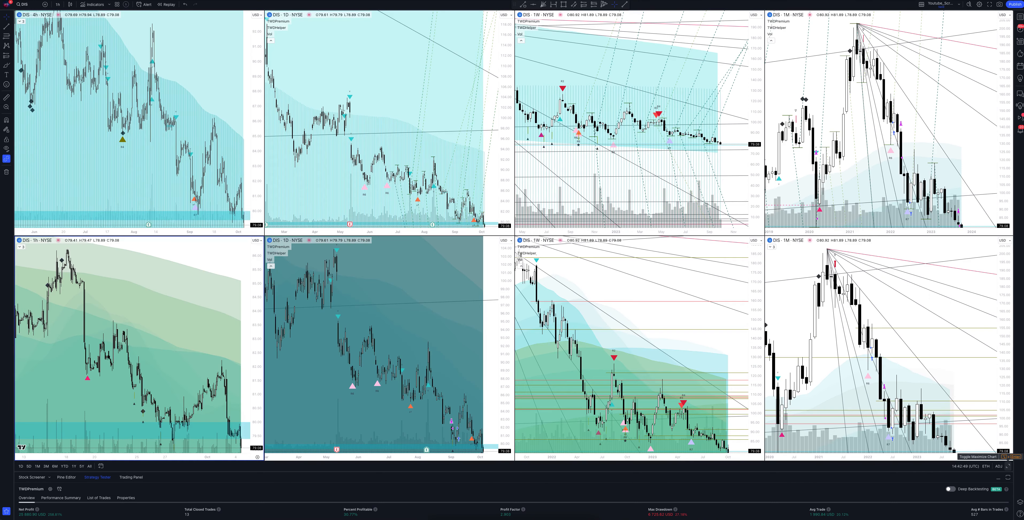